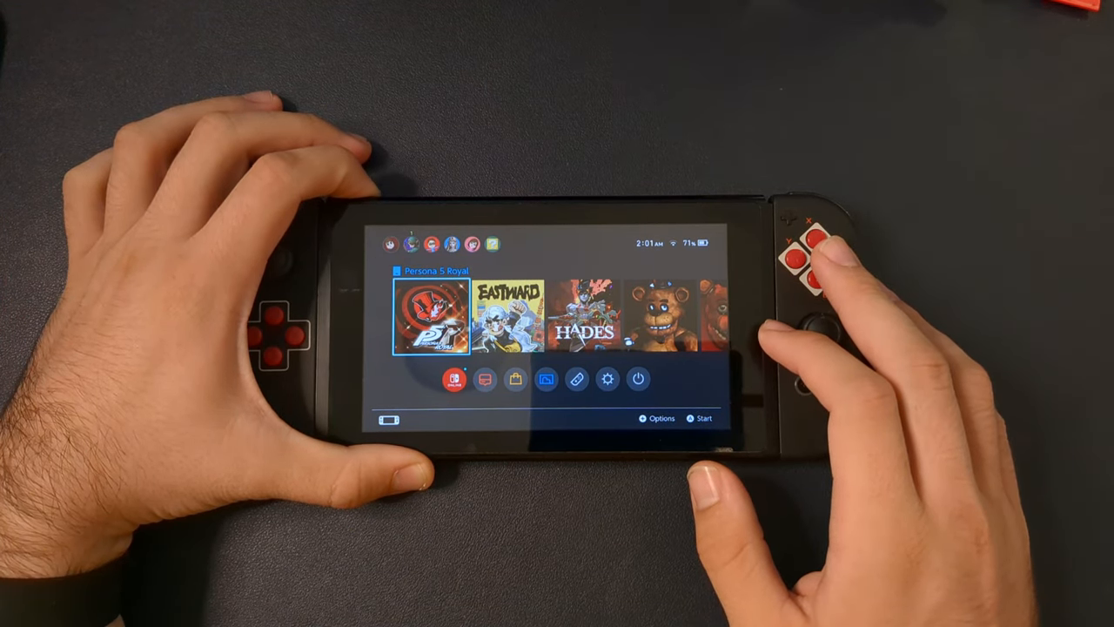
Step: Copy Album to the desktop, confirm the drive is exFAT, and delete the Nintendo folder
{"action": "left_click", "coordinate": [638, 380]}
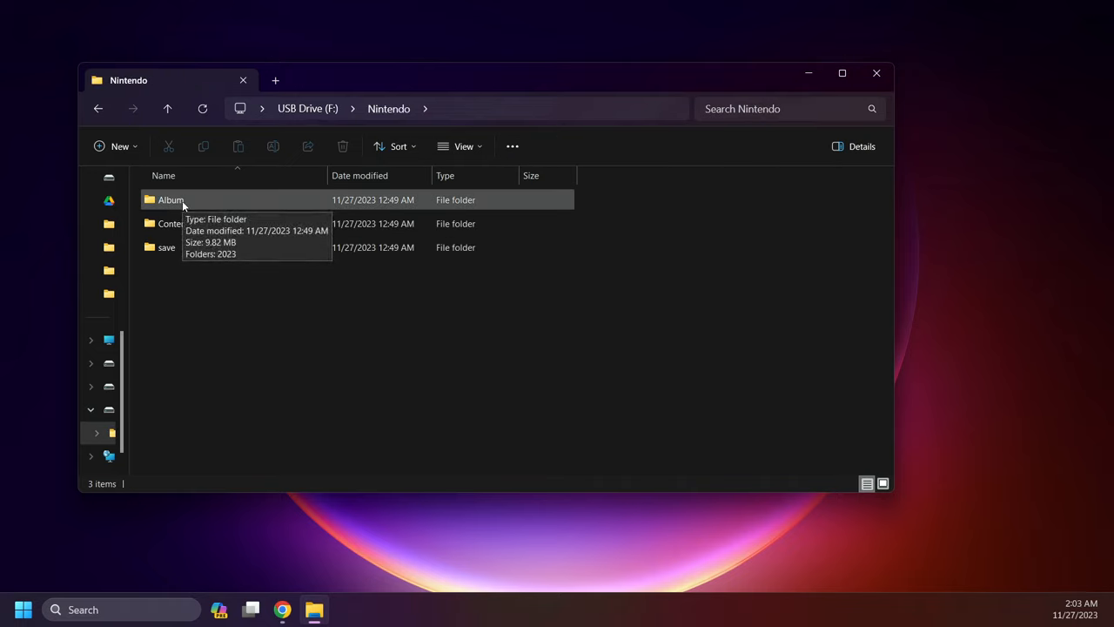
{"action": "left_click_drag", "start_coordinate": [171, 199], "coordinate": [405, 52]}
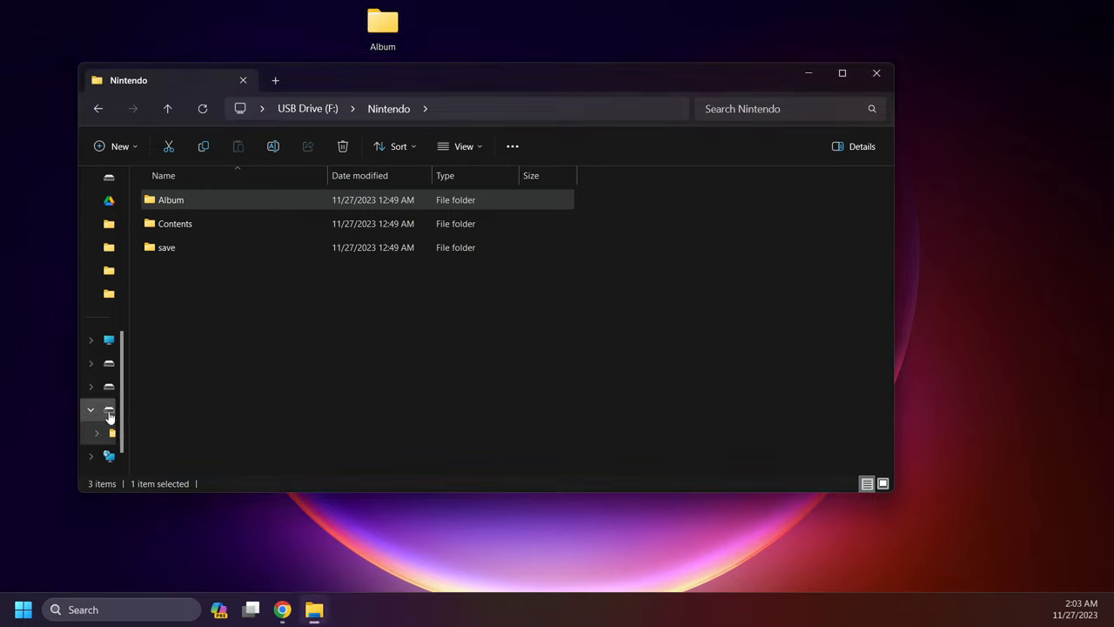
{"action": "right_click", "coordinate": [109, 409]}
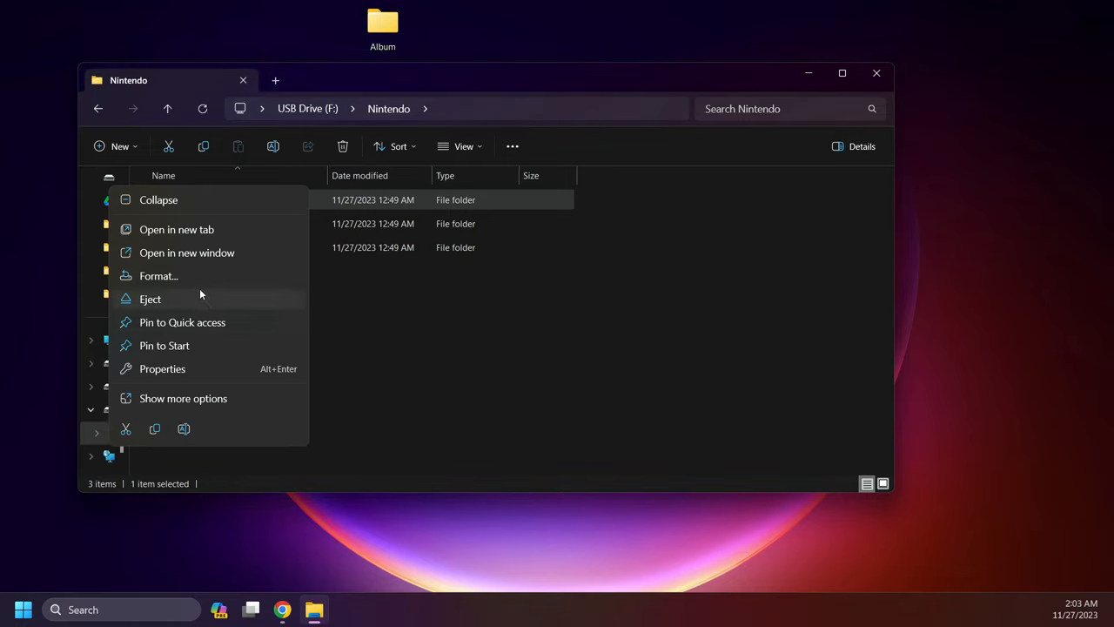
{"action": "left_click", "coordinate": [162, 368]}
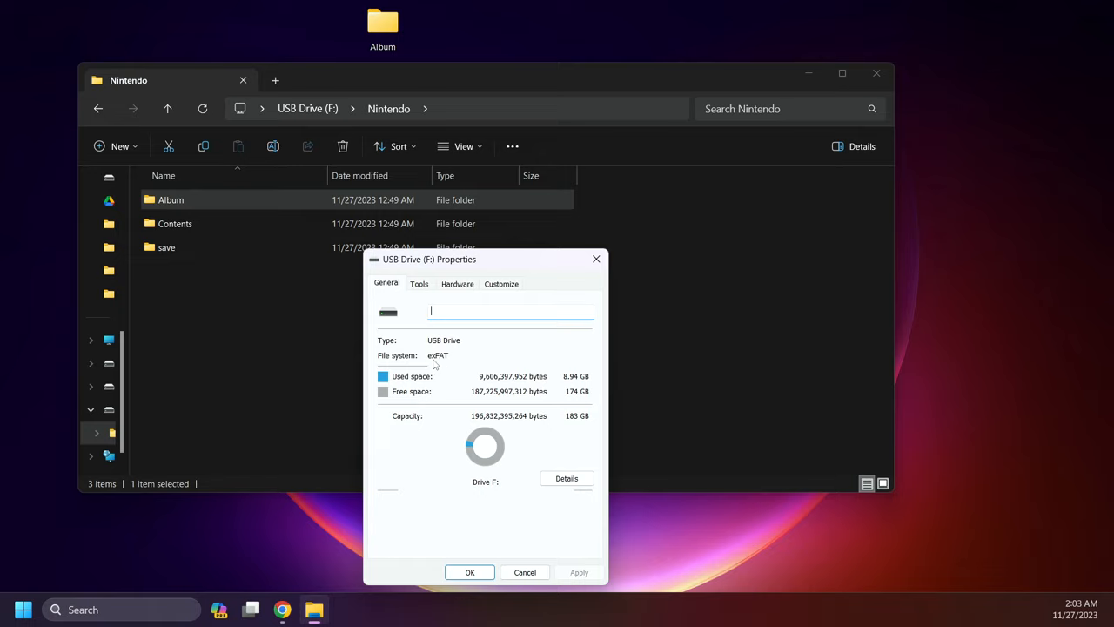
{"action": "left_click", "coordinate": [525, 572]}
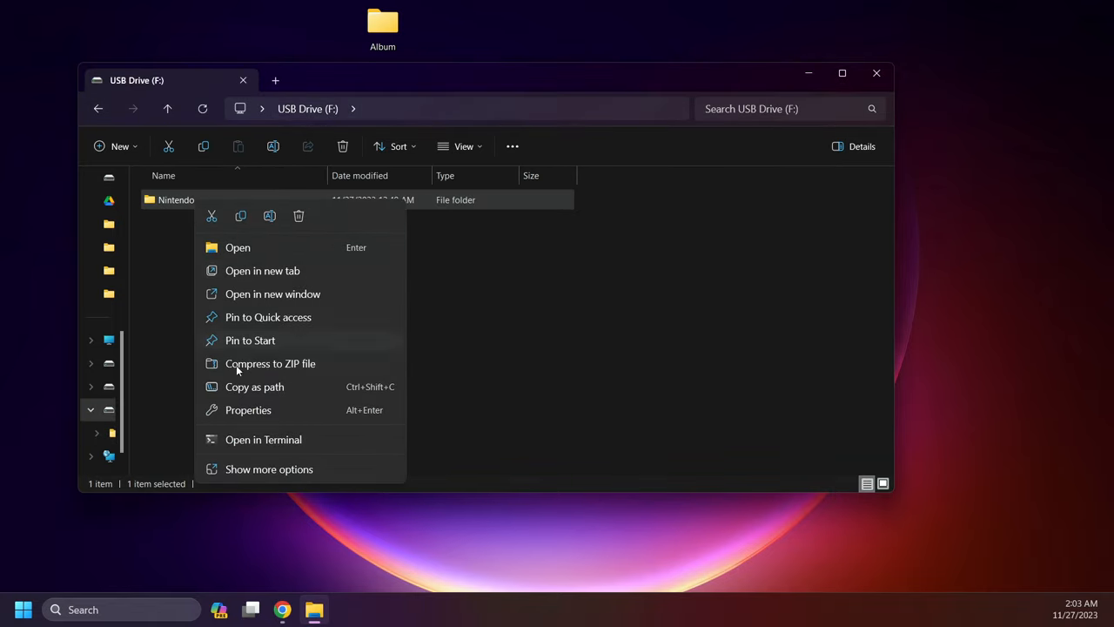
{"action": "mouse_move", "coordinate": [298, 216]}
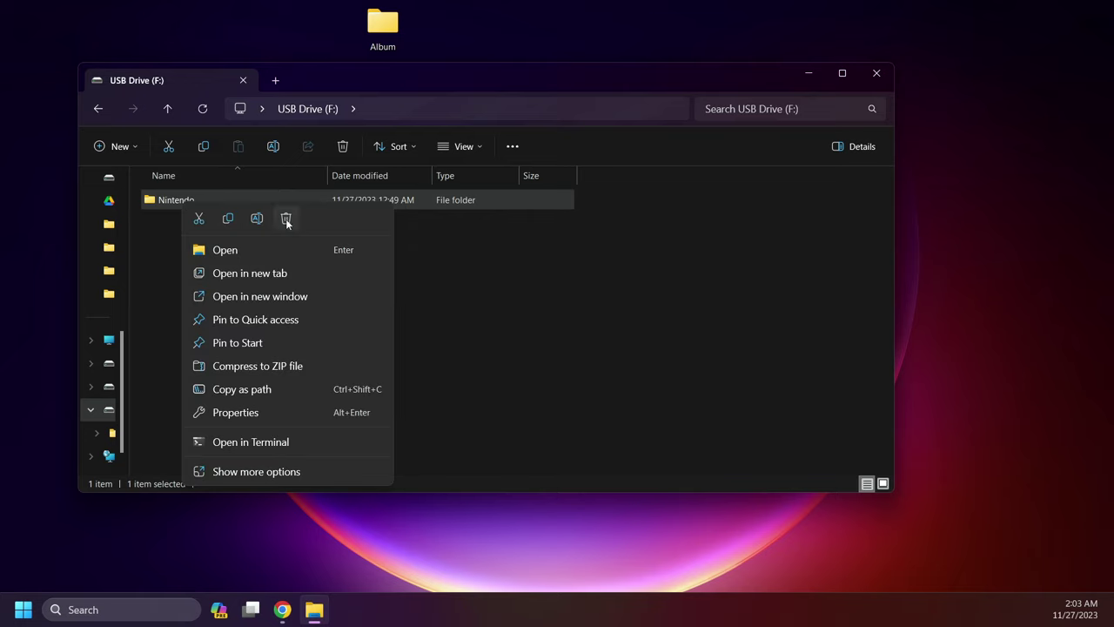
{"action": "left_click", "coordinate": [340, 452]}
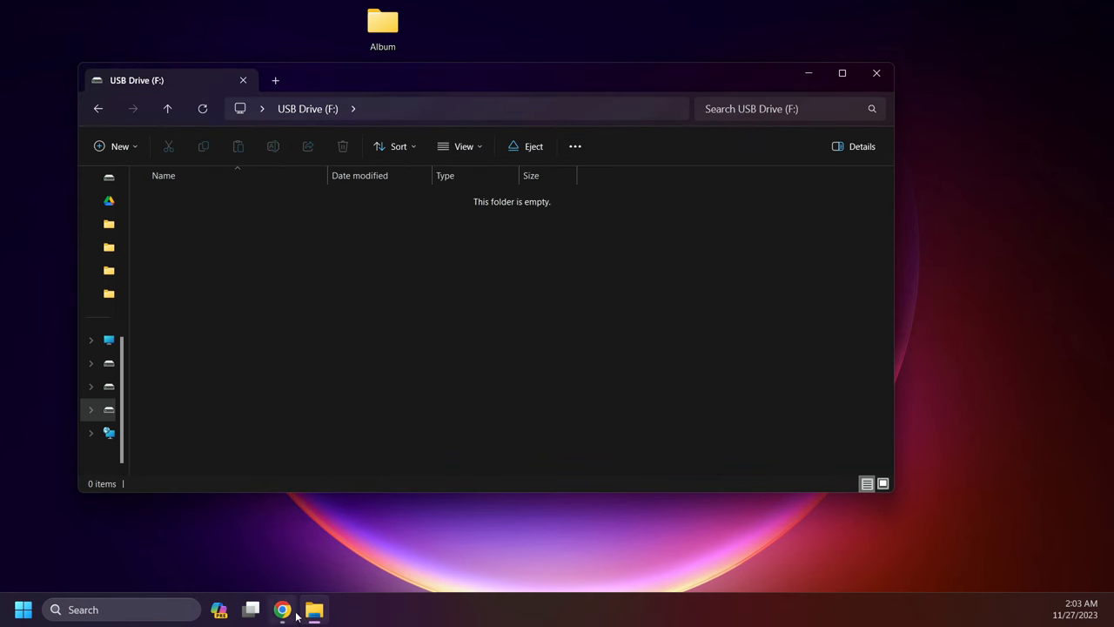
Step: Open the CTCaer/hekate GitHub Releases page in Chrome and scroll down to the latest release's Assets
{"action": "left_click", "coordinate": [281, 609]}
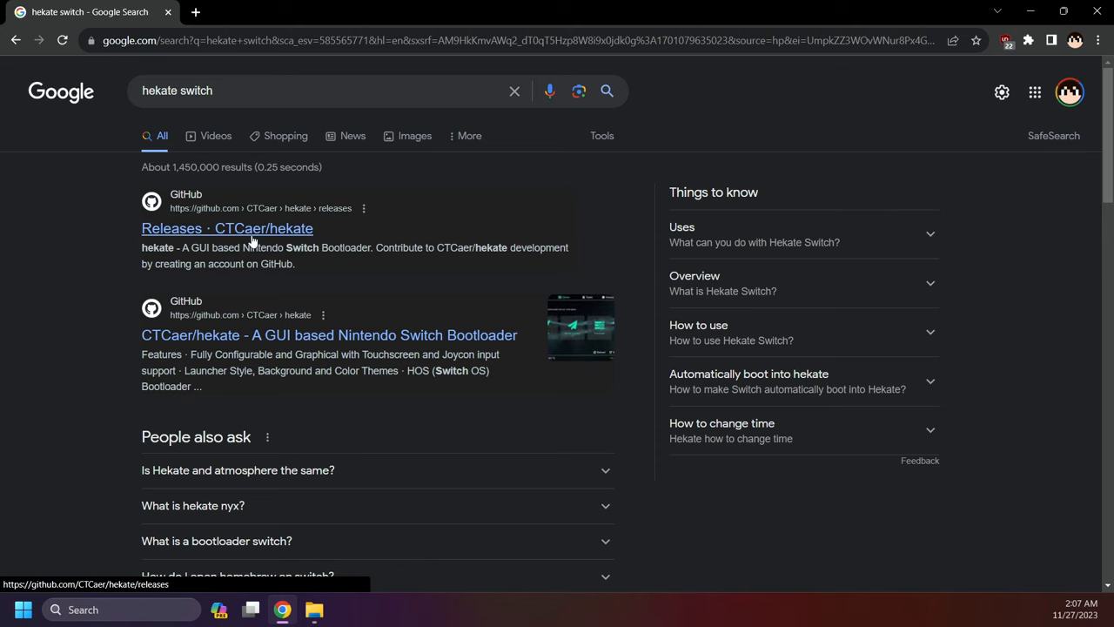
{"action": "left_click", "coordinate": [227, 228]}
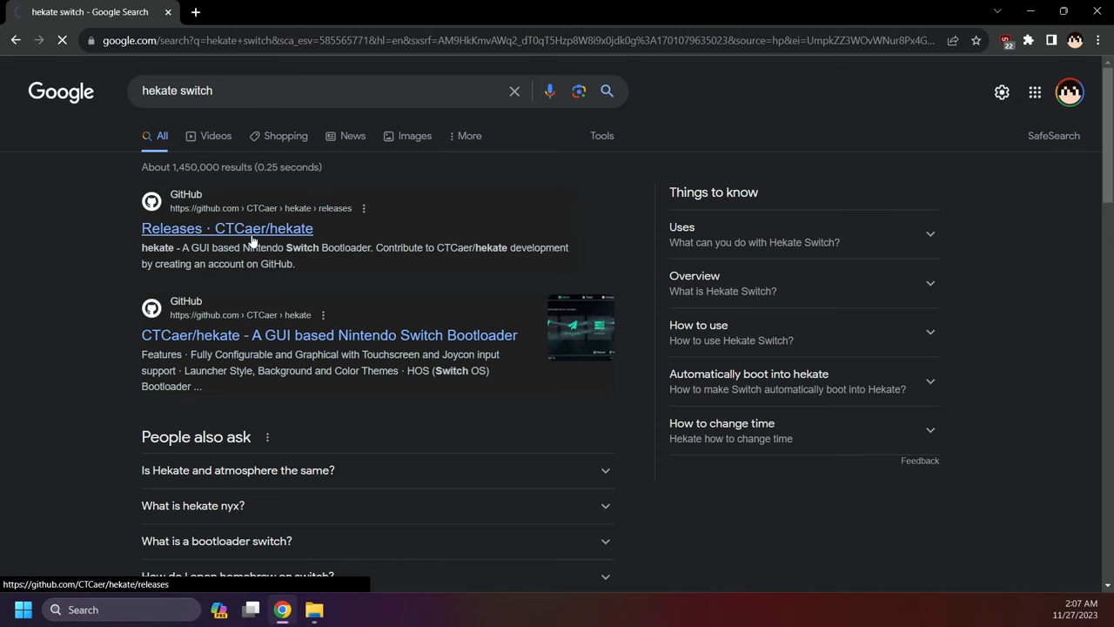
{"action": "left_click", "coordinate": [227, 228]}
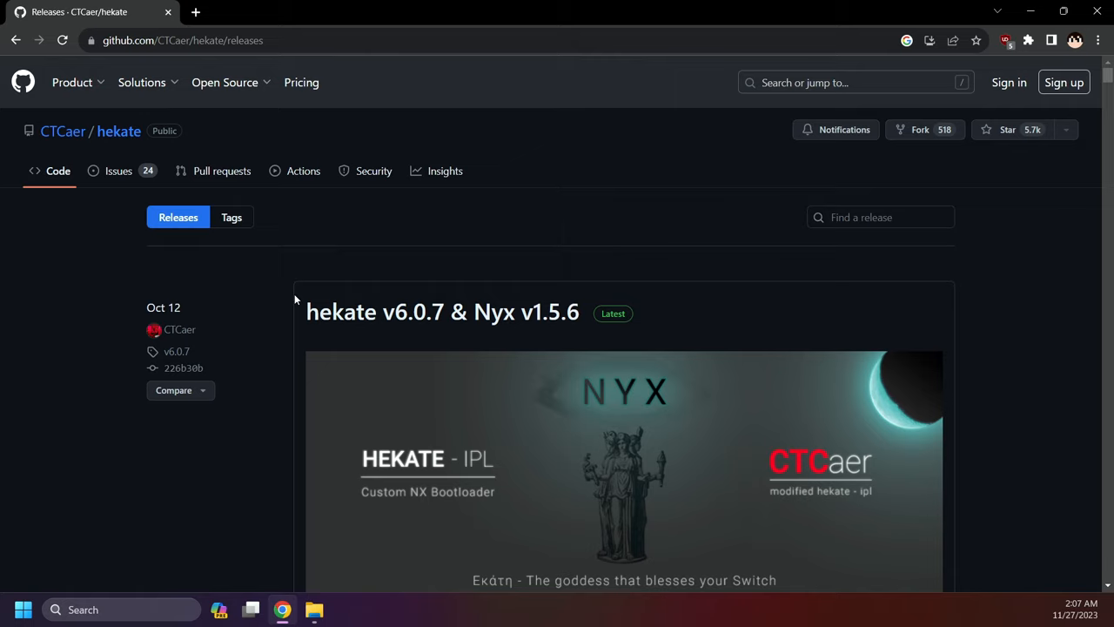
{"action": "scroll", "scroll_direction": "down", "scroll_amount": 3}
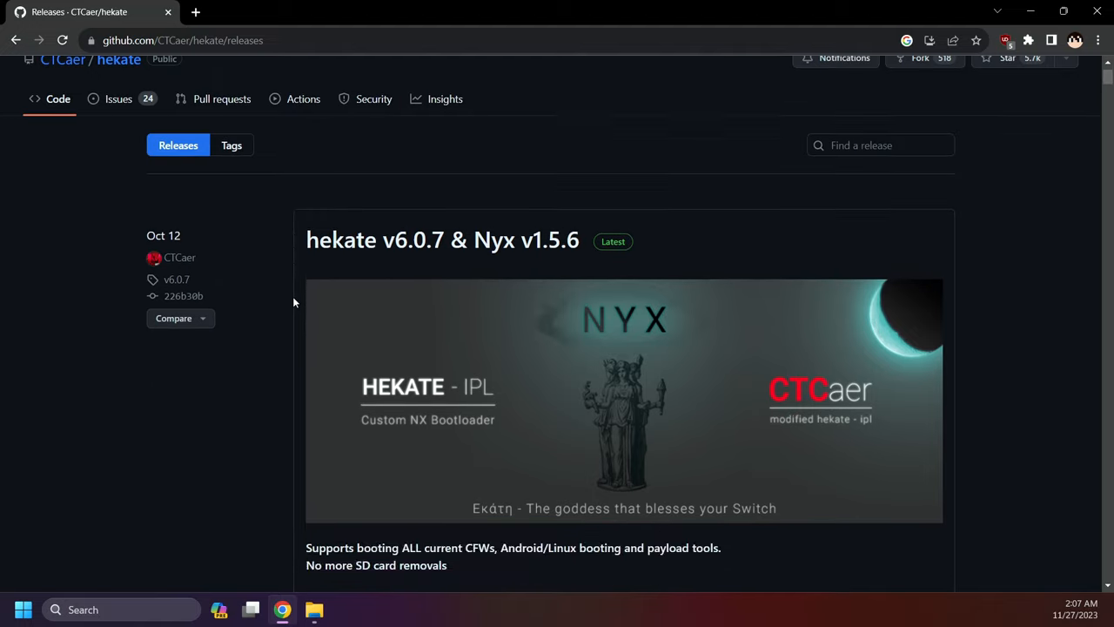
{"action": "scroll", "scroll_direction": "down", "scroll_amount": 3}
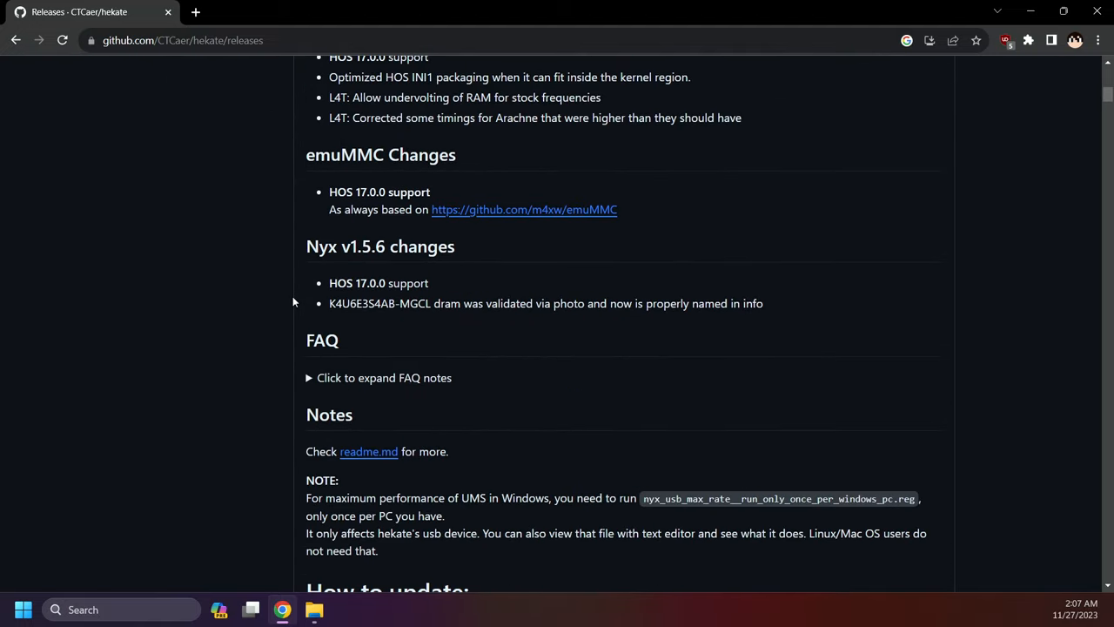
{"action": "scroll", "scroll_direction": "down", "scroll_amount": 3}
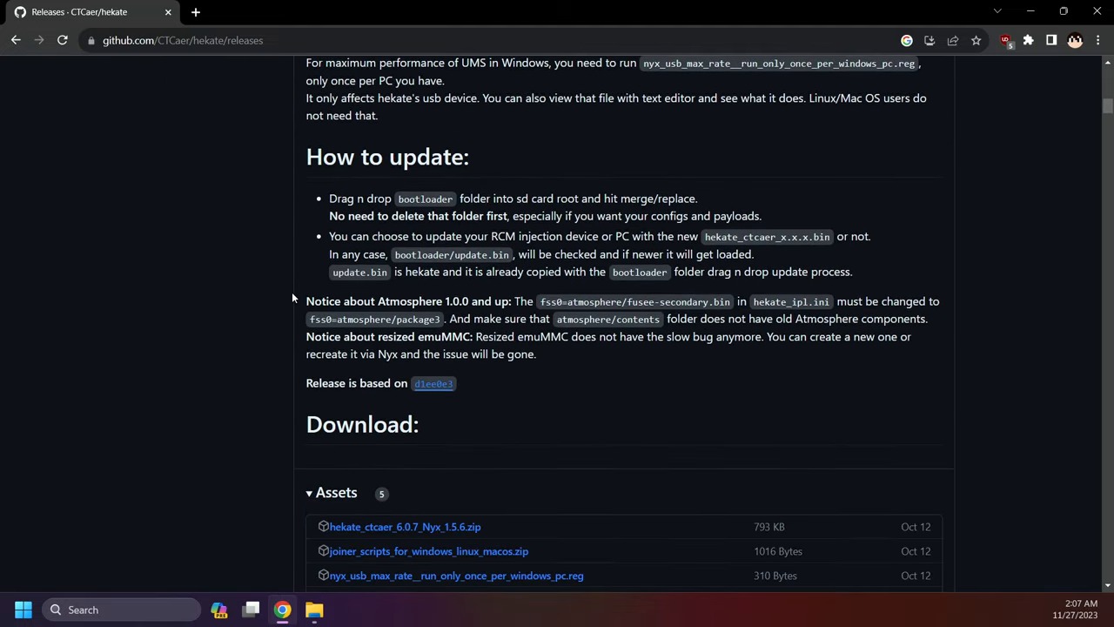
{"action": "scroll", "scroll_direction": "down", "scroll_amount": 3}
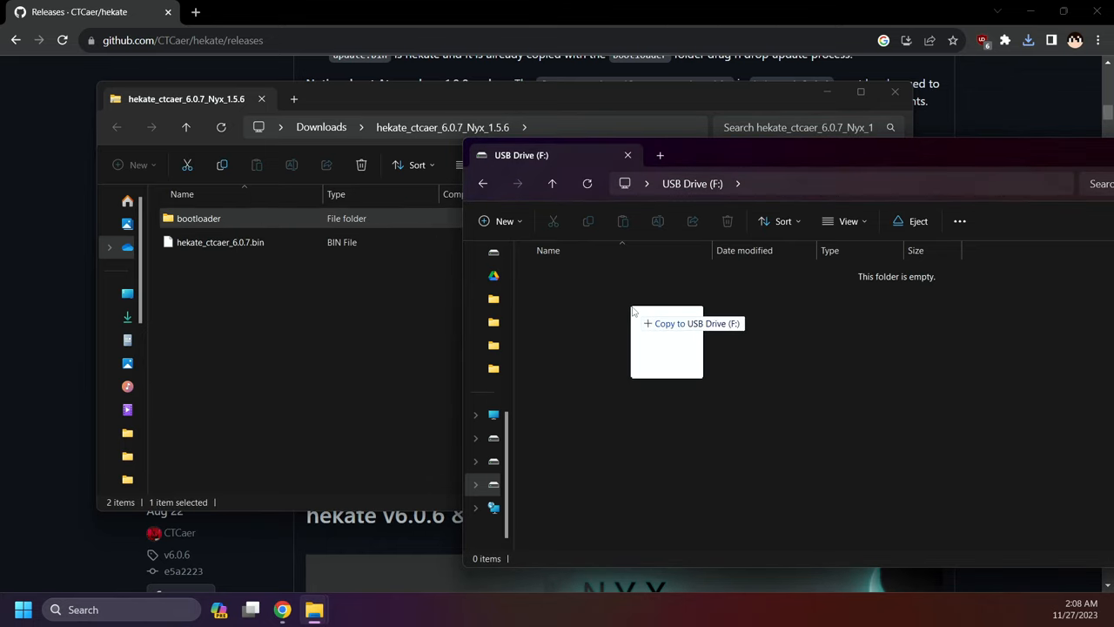
Step: Copy the bootloader folder to USB Drive (F:) and hekate_ctcaer_6.0.7.bin to the desktop
{"action": "left_click", "coordinate": [687, 323]}
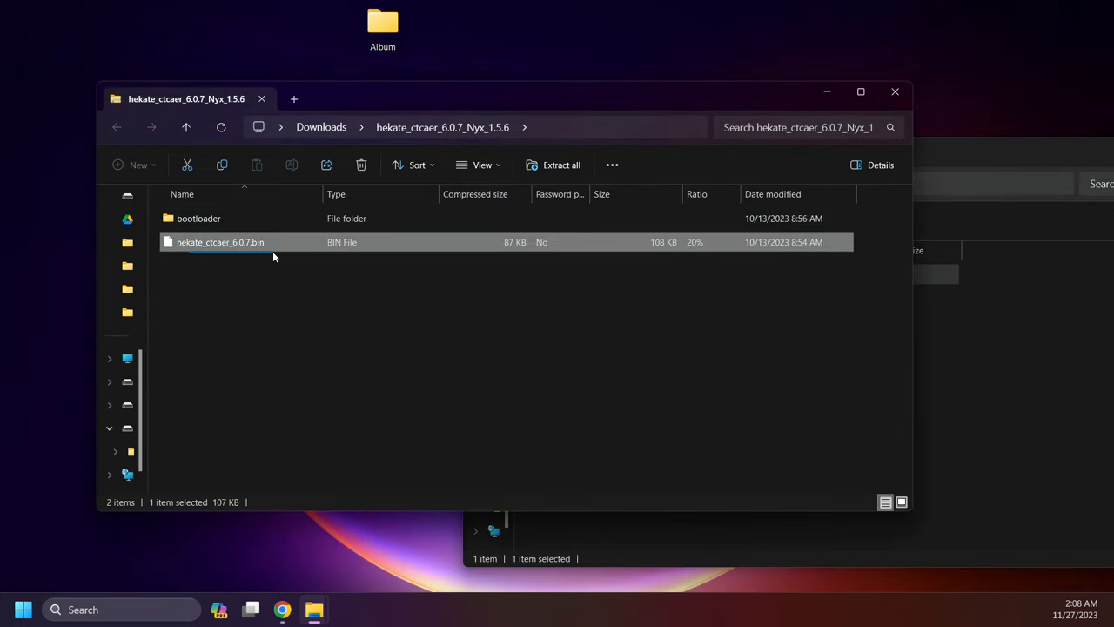
{"action": "left_click_drag", "start_coordinate": [220, 242], "coordinate": [173, 35]}
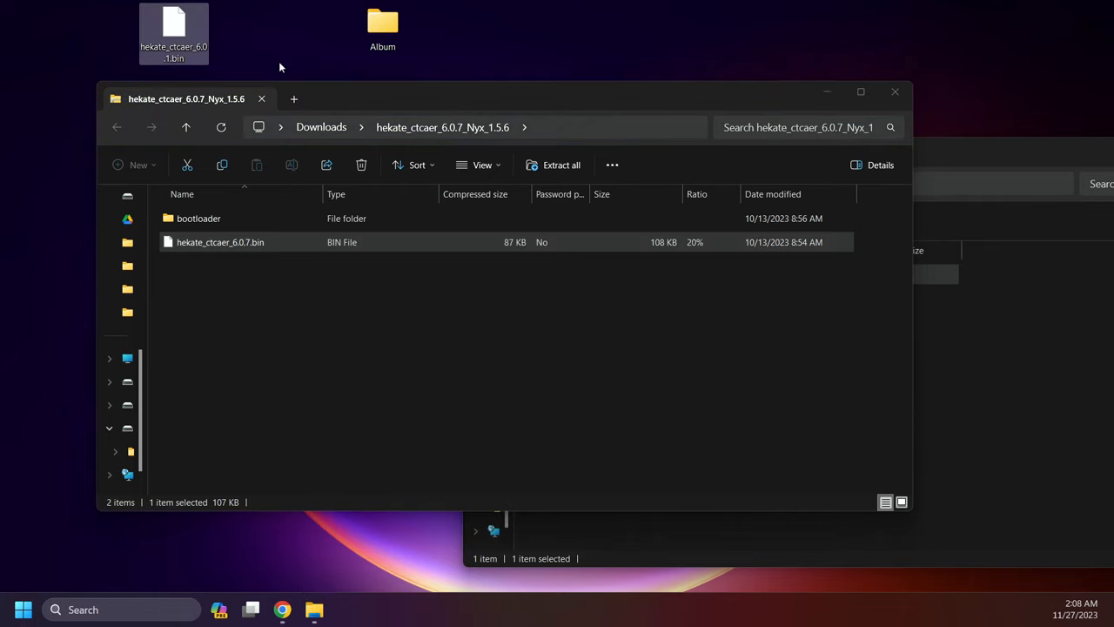
{"action": "mouse_move", "coordinate": [642, 363]}
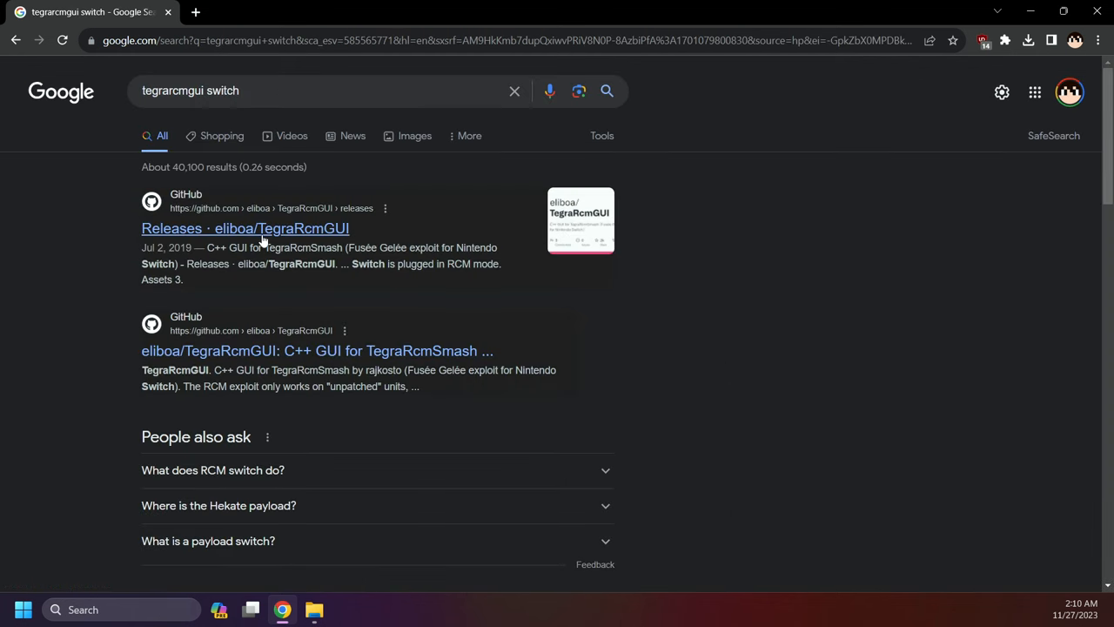
Step: Open the eliboa/TegraRcmGUI Releases page and scroll to the v2.6 Assets
{"action": "left_click", "coordinate": [245, 228]}
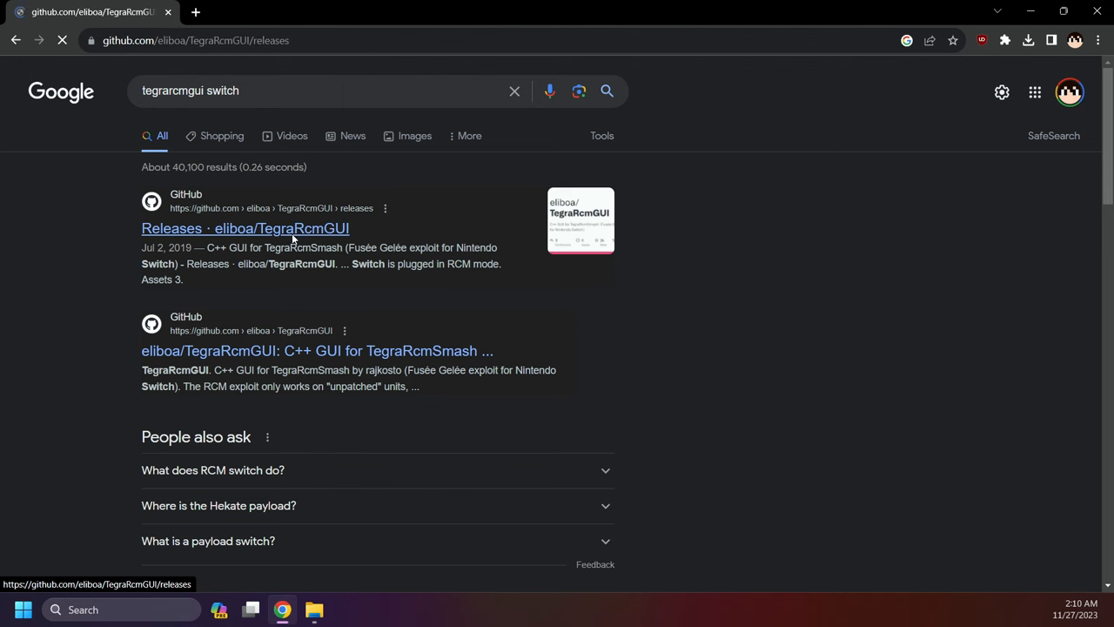
{"action": "left_click", "coordinate": [245, 228]}
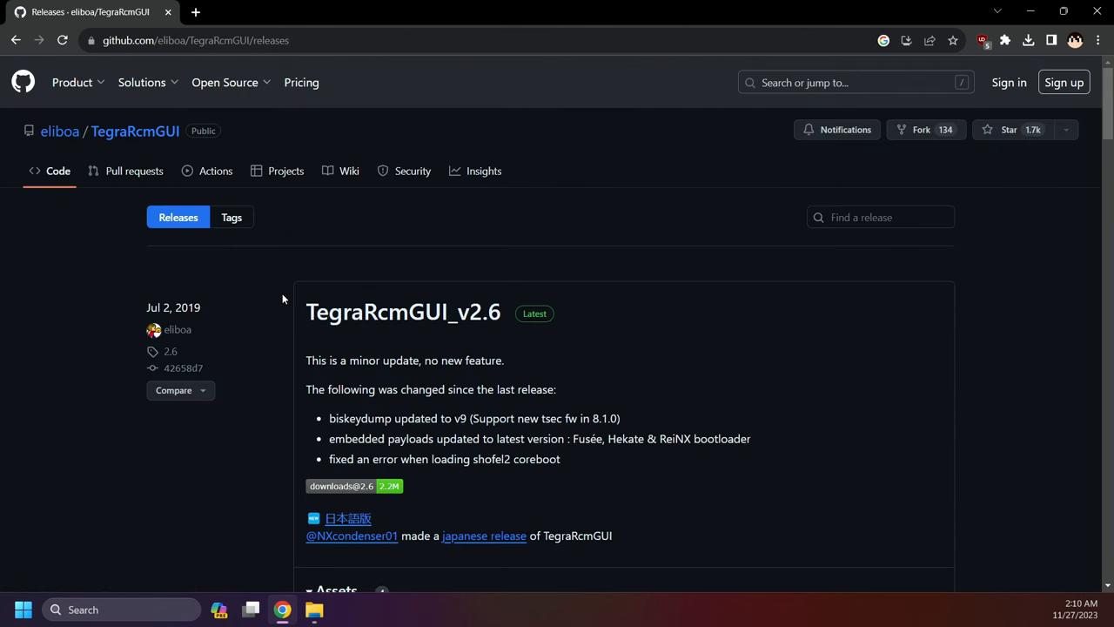
{"action": "scroll", "scroll_direction": "down", "scroll_amount": 3}
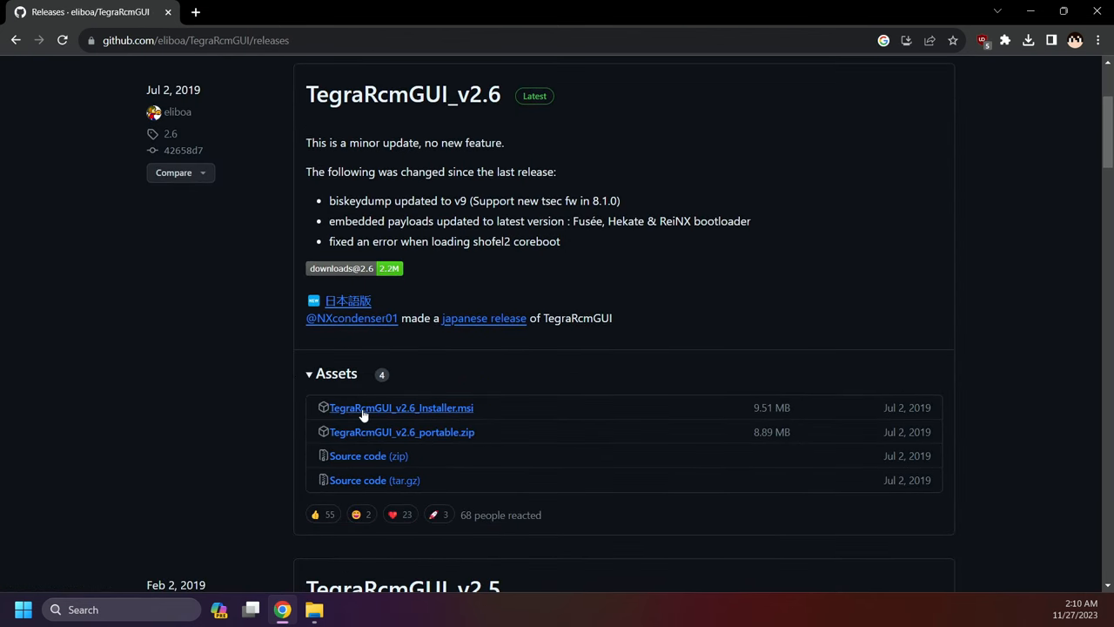
{"action": "mouse_move", "coordinate": [402, 431]}
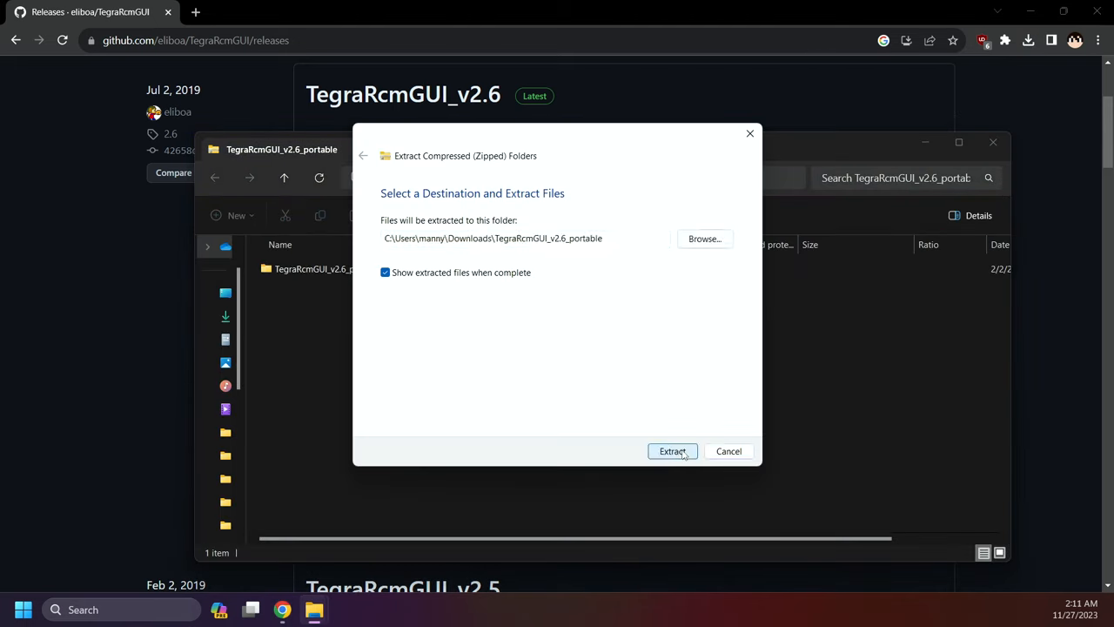
Step: Extract the TegraRcmGUI_v2.6_portable zip and launch TegraRcmGUI from the extracted folder
{"action": "left_click", "coordinate": [671, 451]}
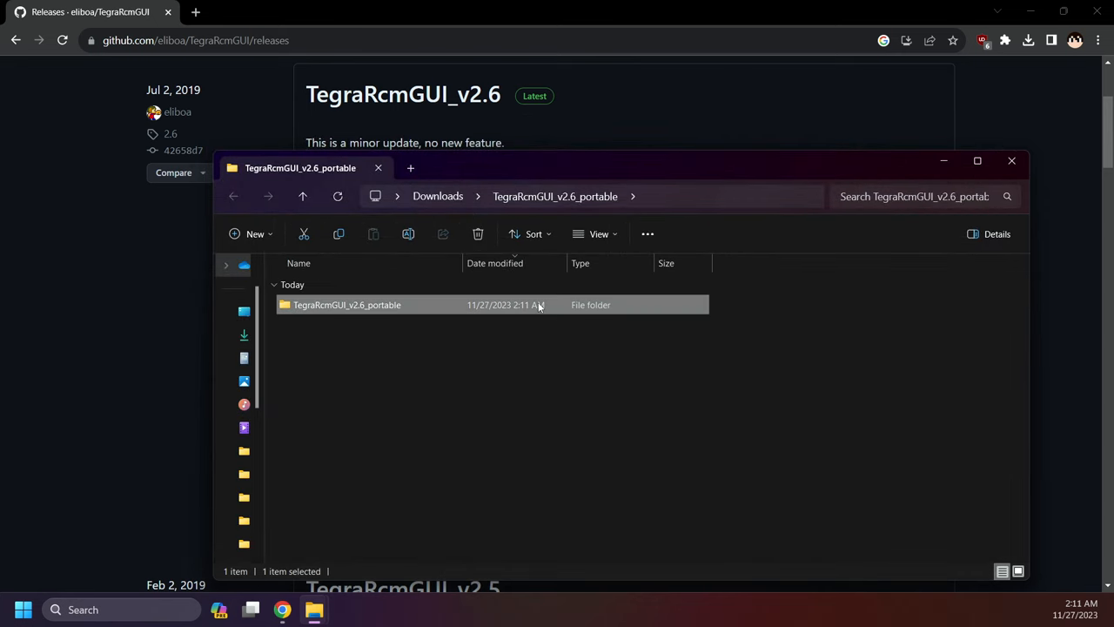
{"action": "double_click", "coordinate": [347, 305]}
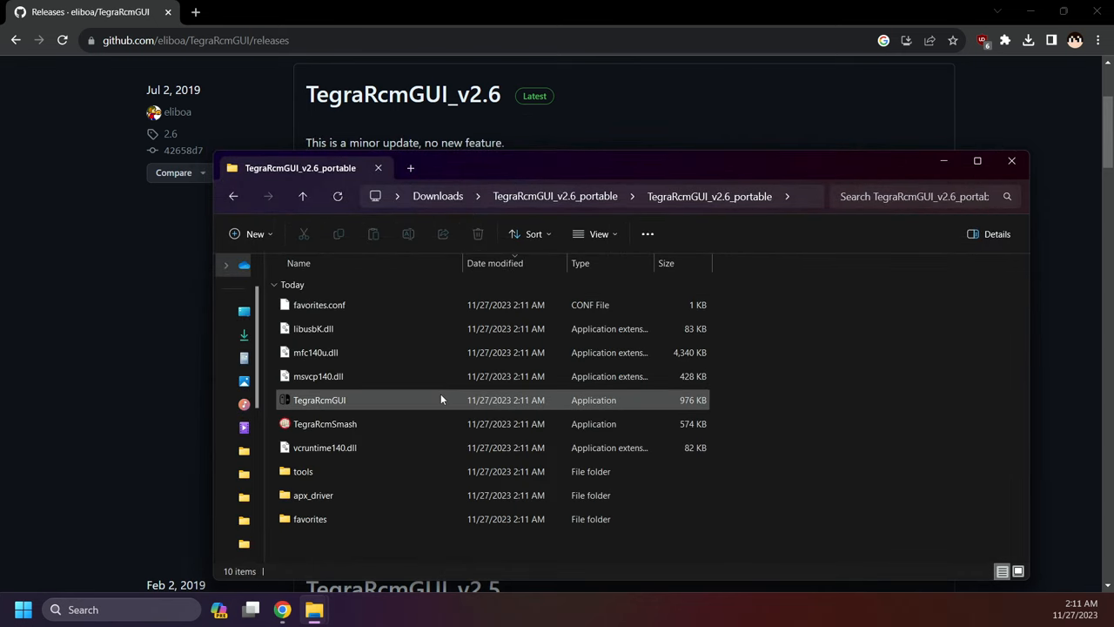
{"action": "double_click", "coordinate": [320, 400]}
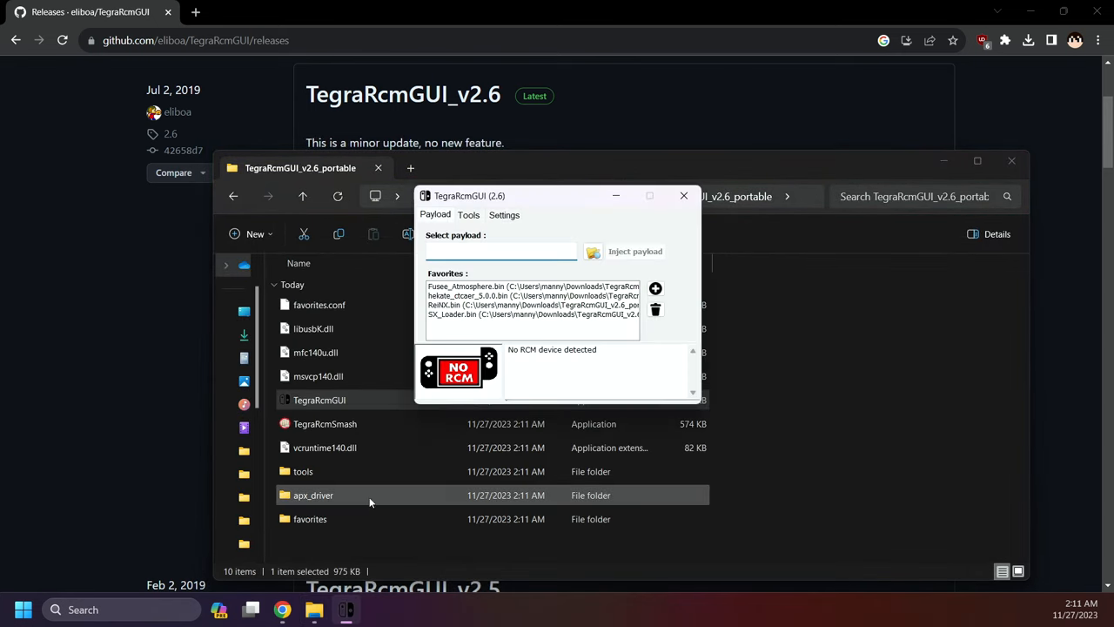
Step: Start the RCM device driver installation from Settings and advance the wizard with Next
{"action": "left_click", "coordinate": [504, 215]}
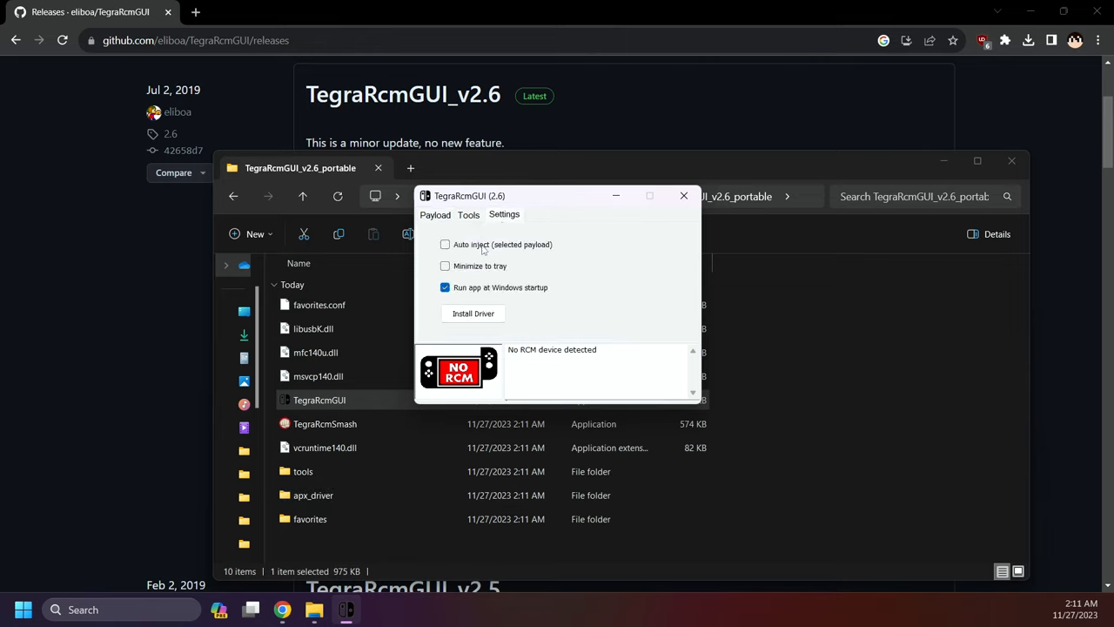
{"action": "mouse_move", "coordinate": [485, 268]}
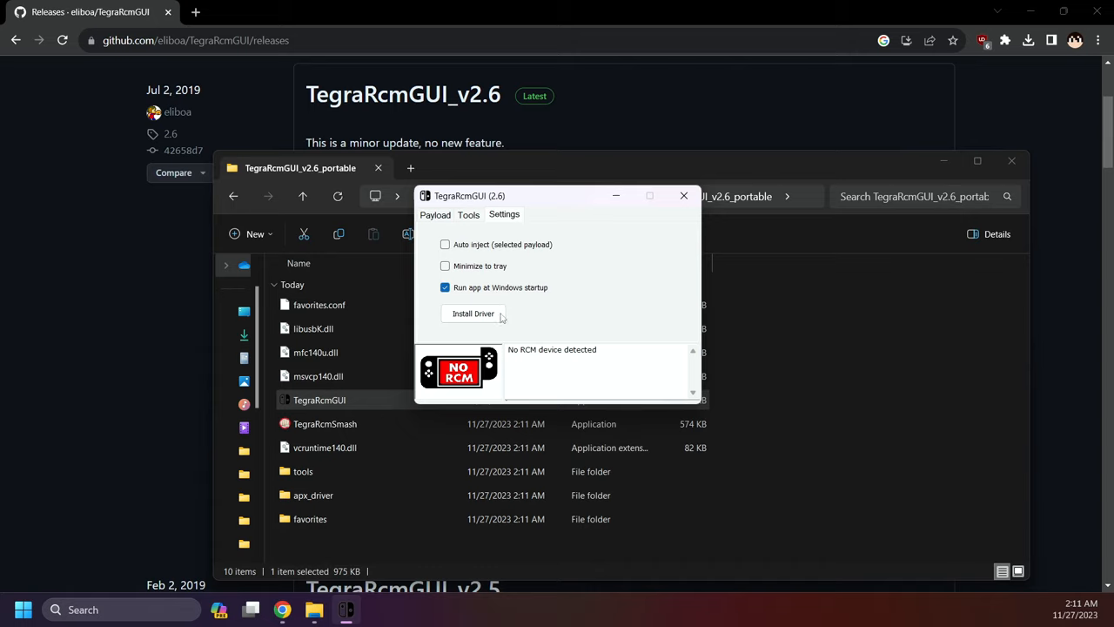
{"action": "left_click", "coordinate": [473, 313]}
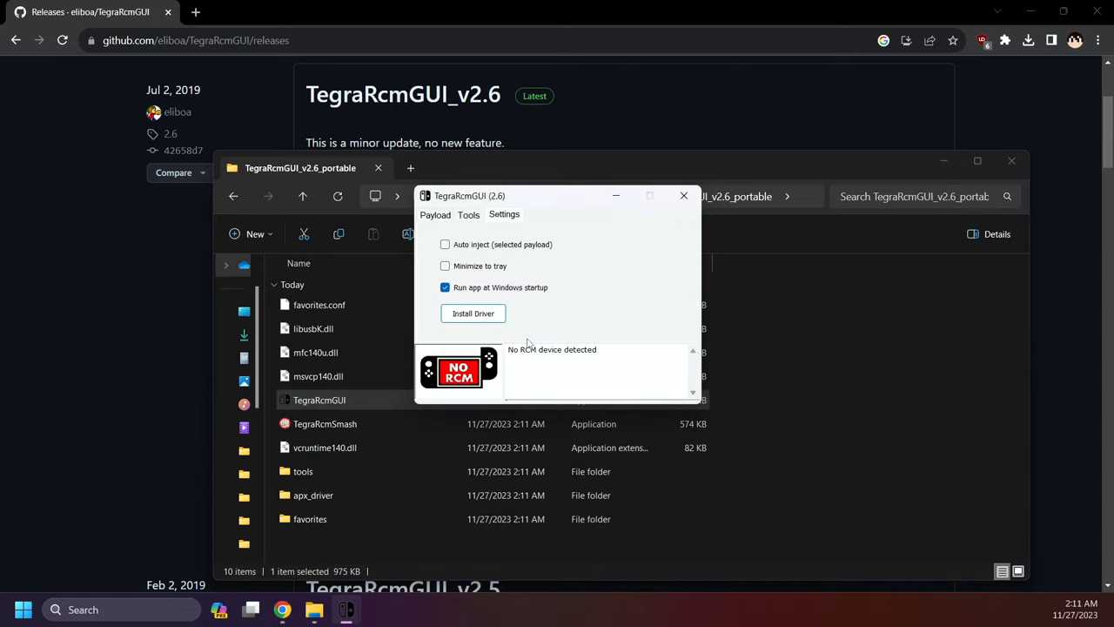
{"action": "left_click", "coordinate": [473, 314]}
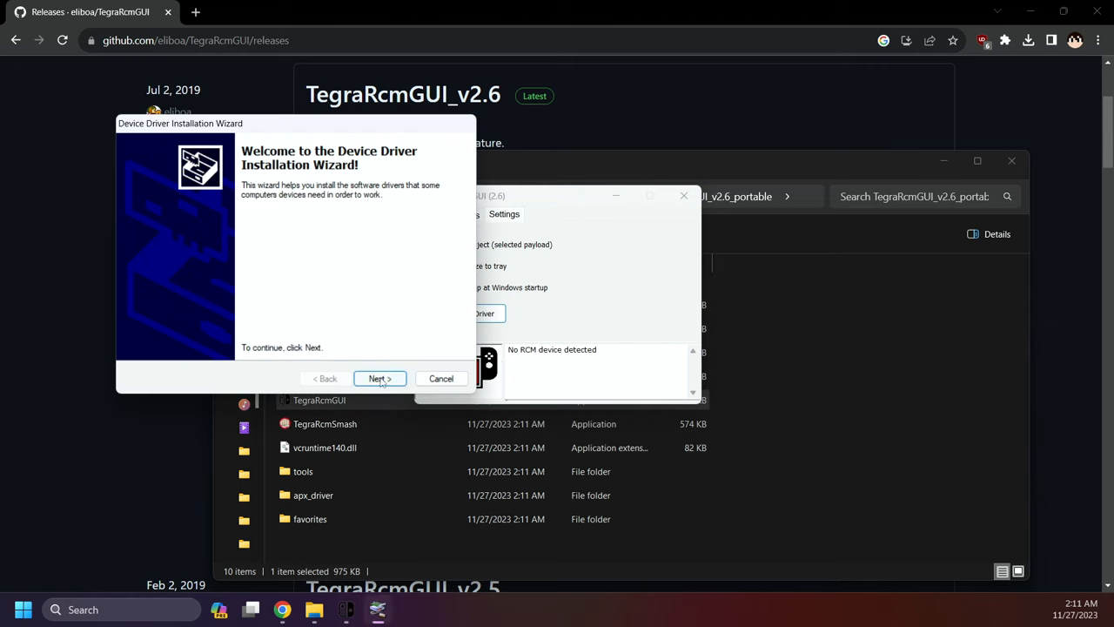
{"action": "left_click", "coordinate": [379, 378]}
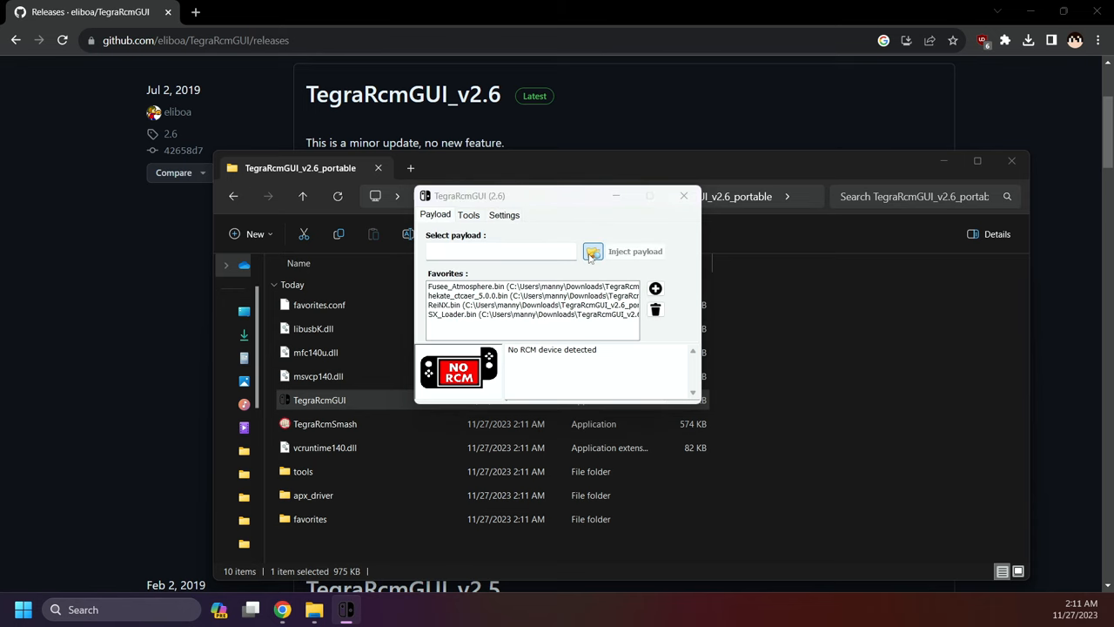
Step: Load hekate_ctcaer_6.0.7.bin from the Desktop as the payload and add it to favorites
{"action": "left_click", "coordinate": [593, 251]}
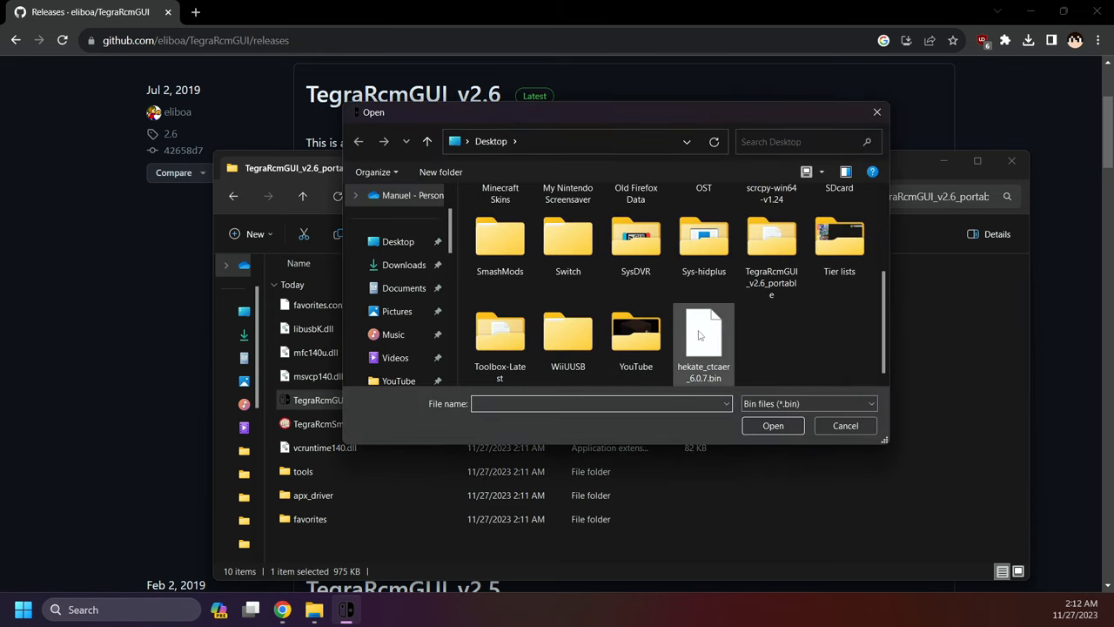
{"action": "left_click", "coordinate": [703, 335]}
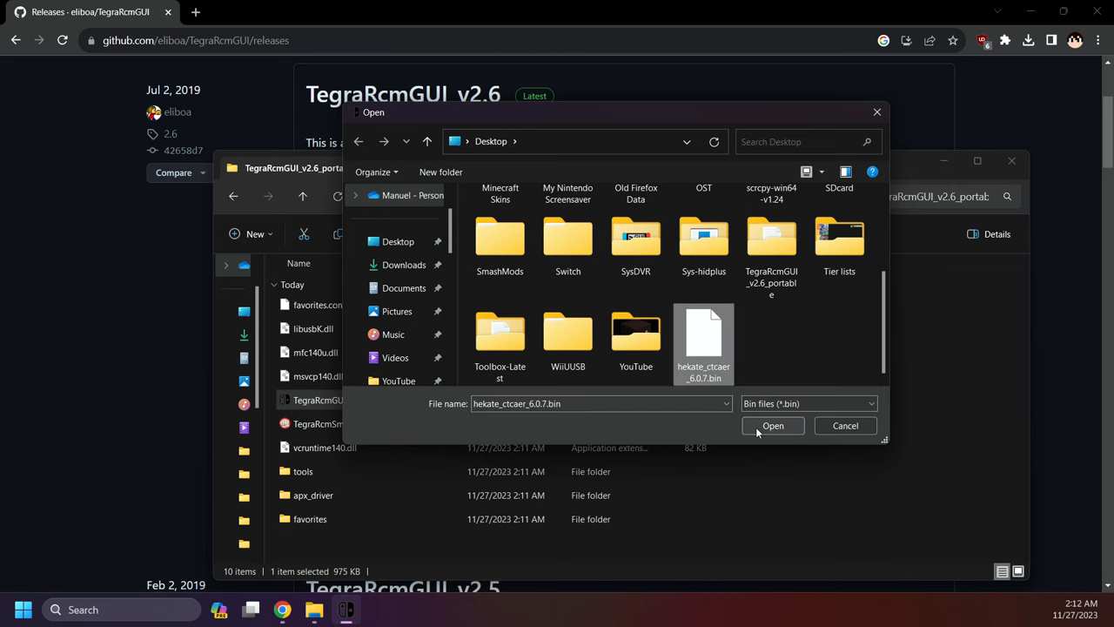
{"action": "left_click", "coordinate": [772, 425]}
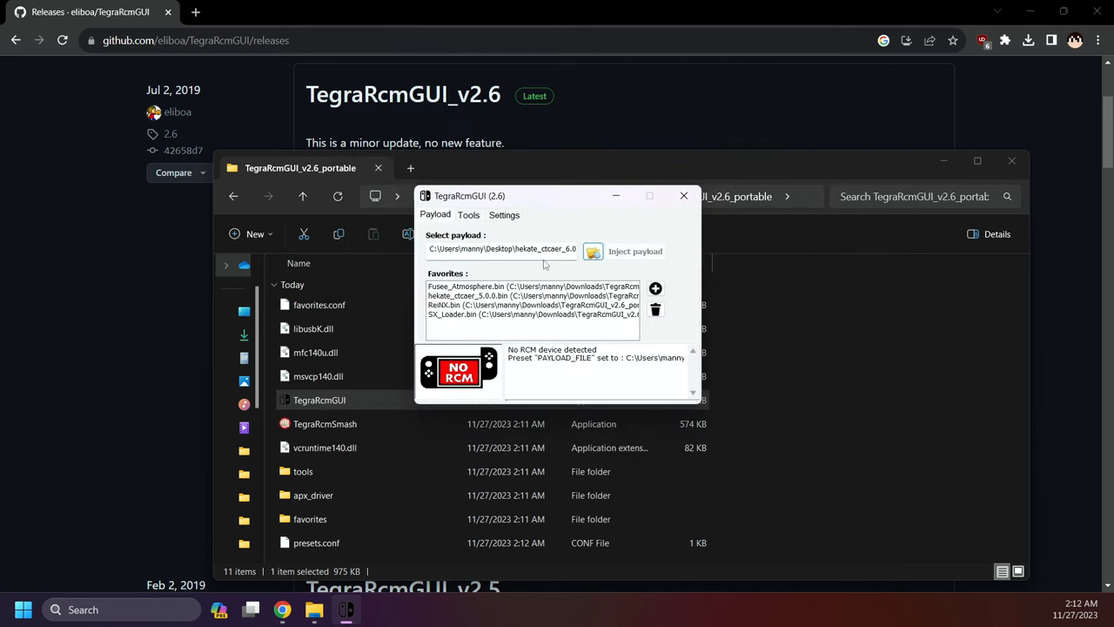
{"action": "left_click", "coordinate": [655, 288]}
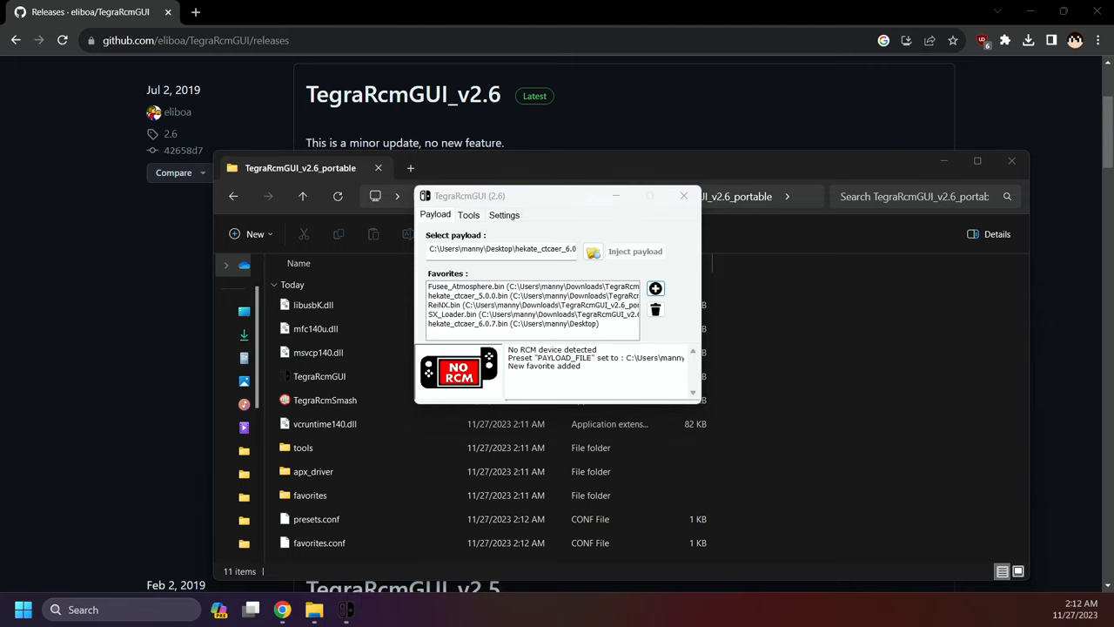
{"action": "right_click", "coordinate": [257, 473]}
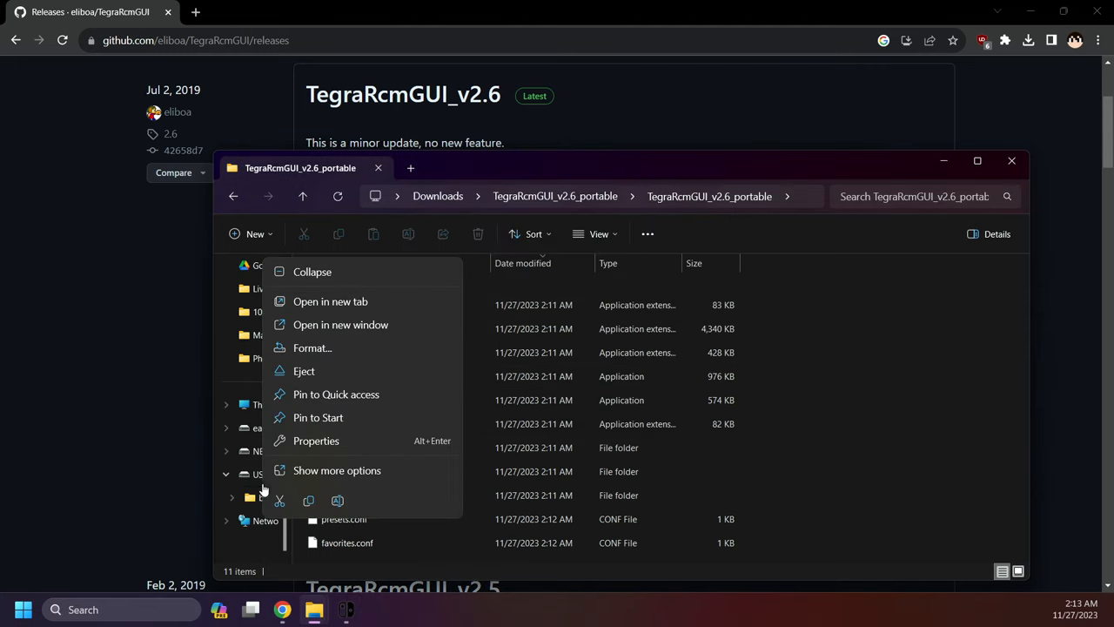